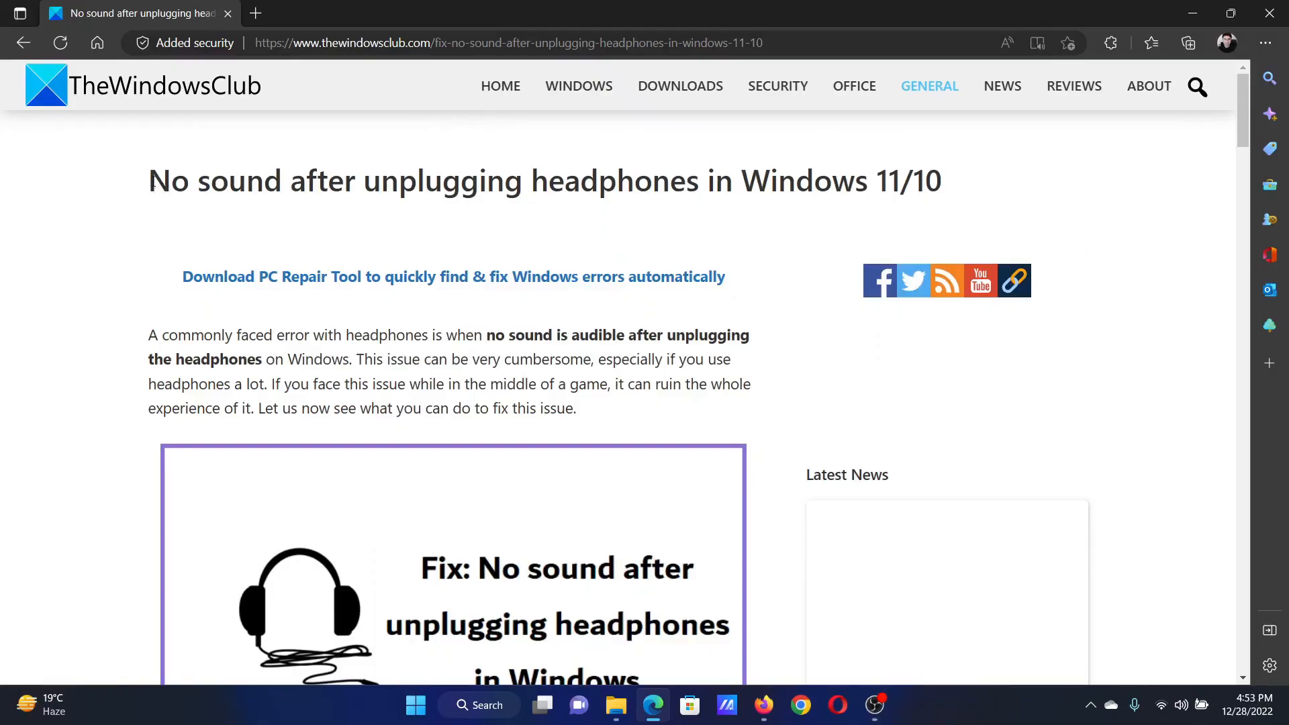
# - Highlight the article title and scroll down to the list of four fixes
pyautogui.doubleClick(194, 180)
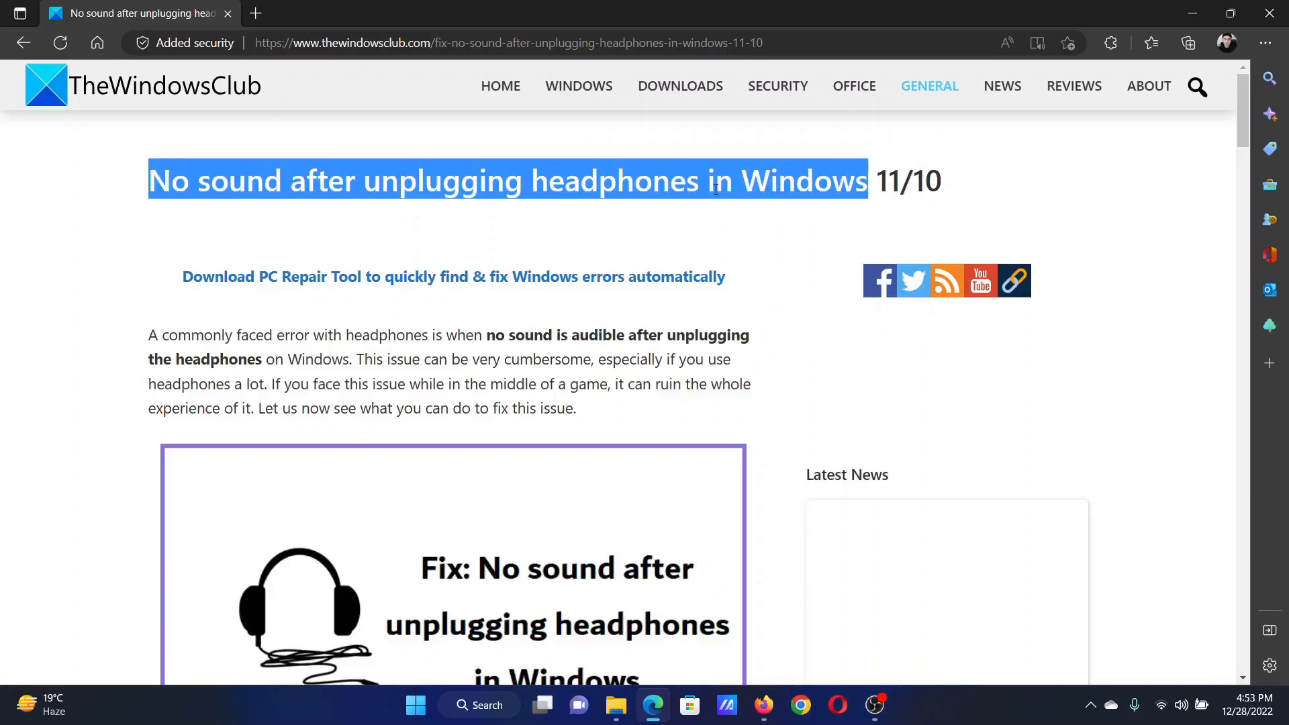
pyautogui.moveTo(724, 227)
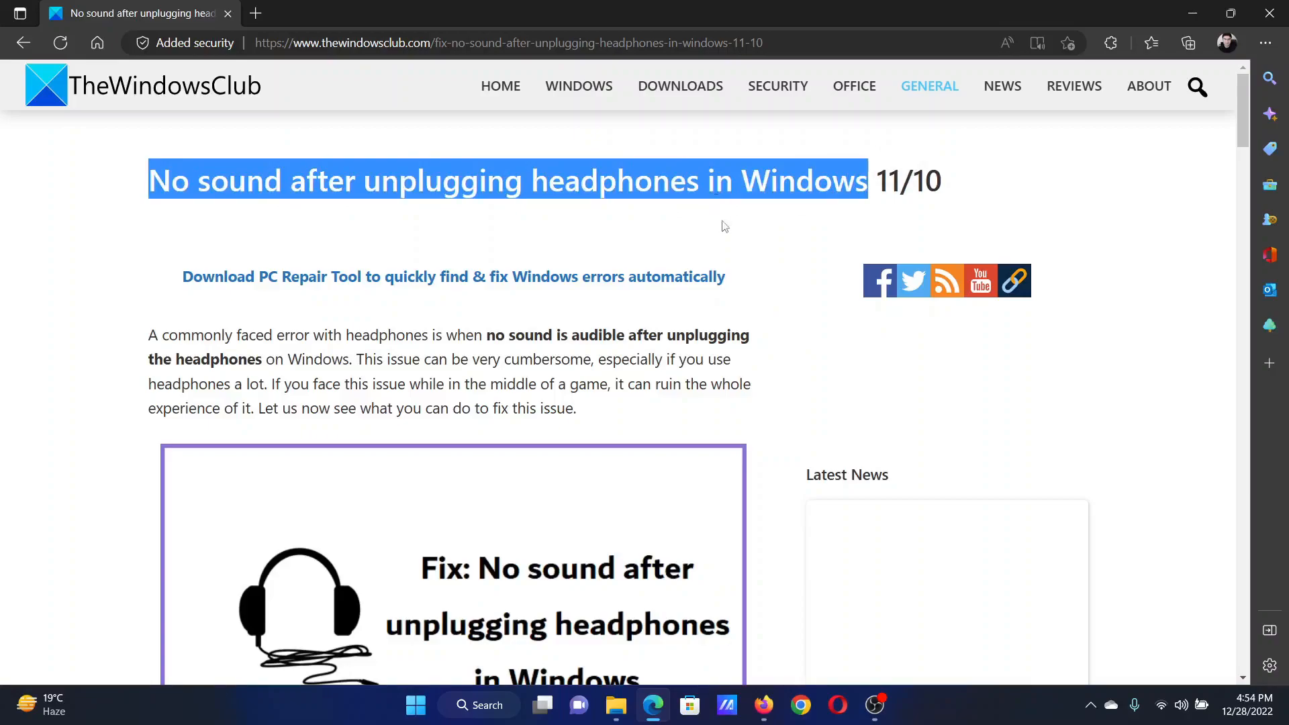
pyautogui.scroll(-3)
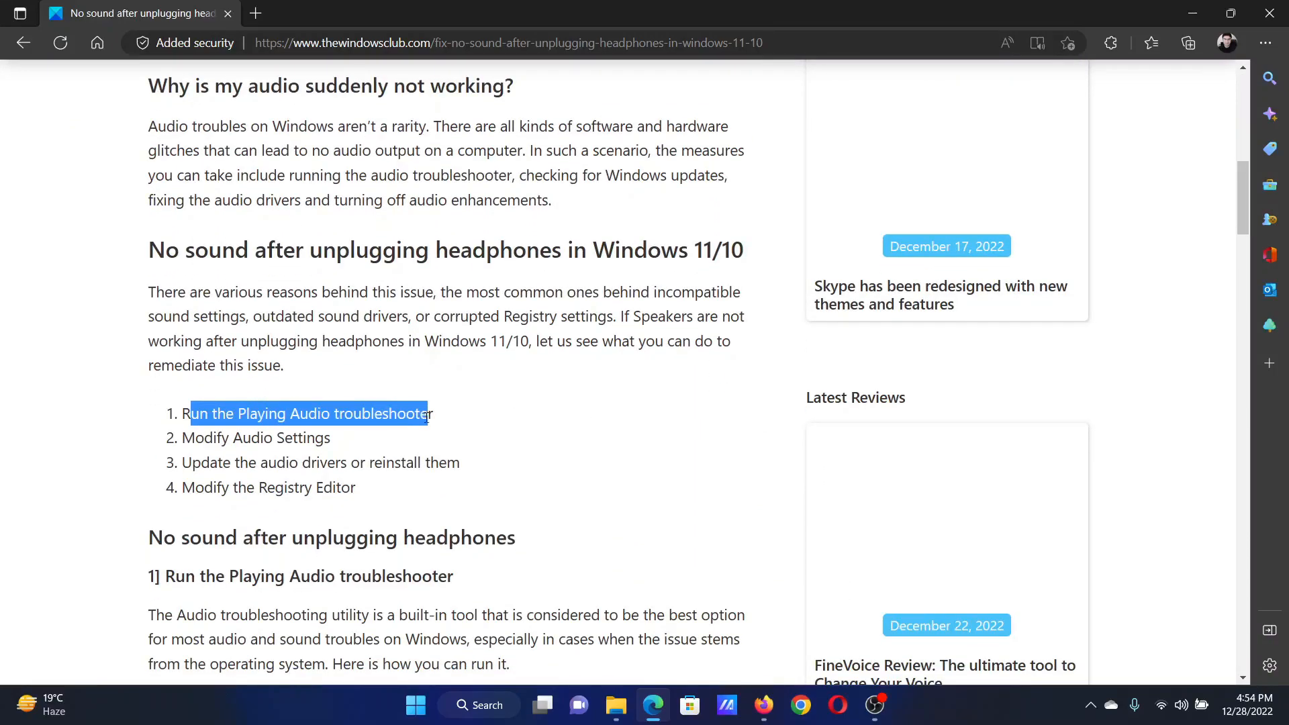
pyautogui.rightClick(415, 705)
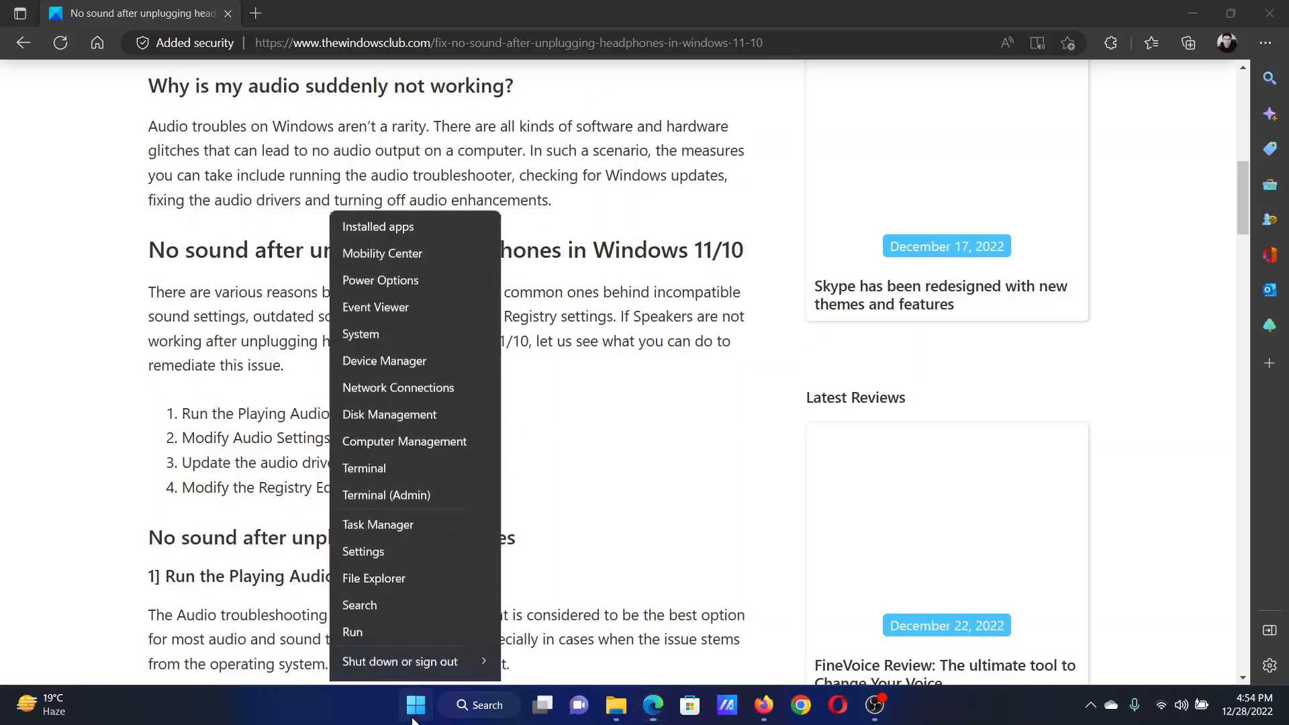
pyautogui.click(363, 552)
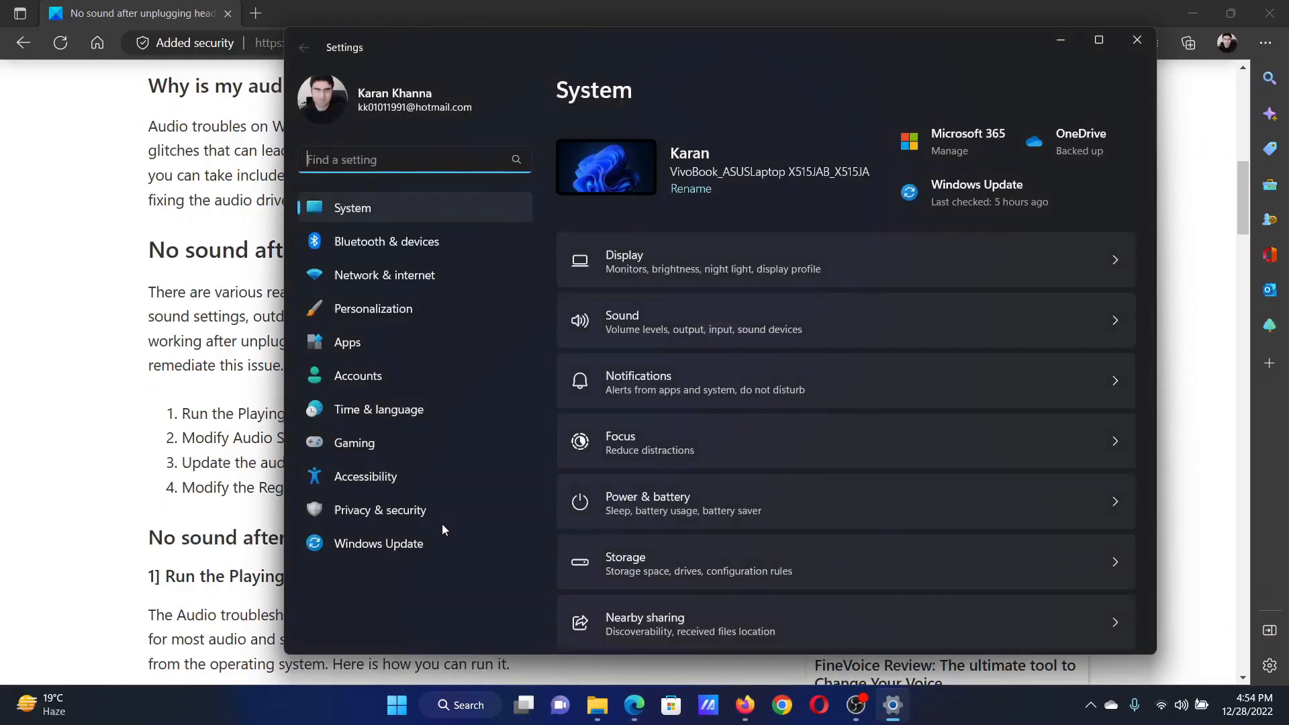
pyautogui.moveTo(796, 278)
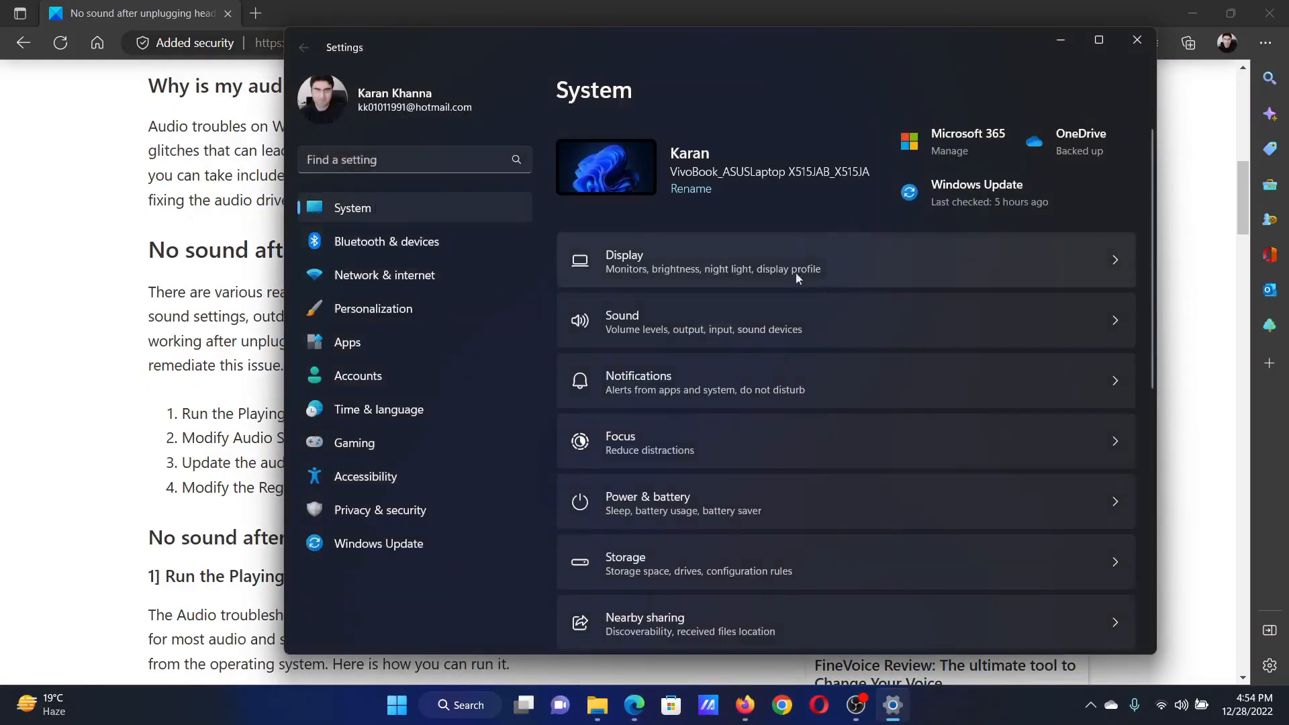
pyautogui.scroll(-3)
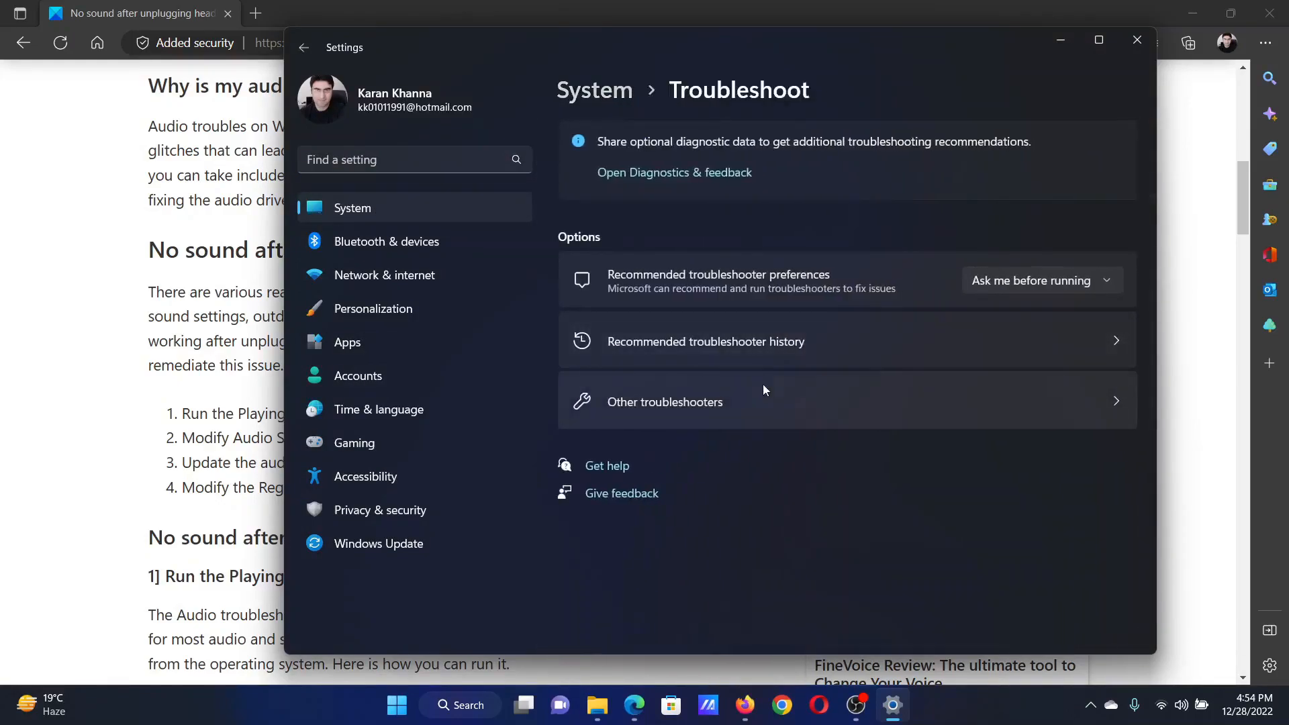
pyautogui.click(664, 402)
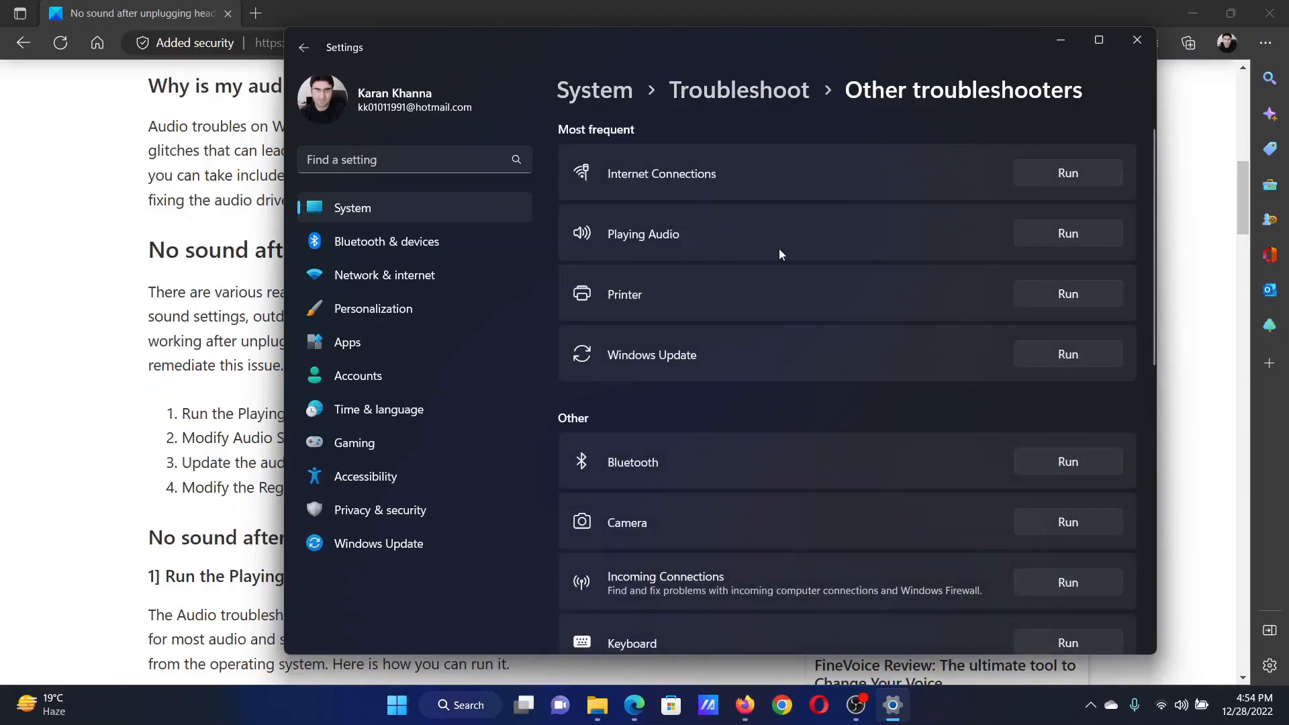
pyautogui.moveTo(1138, 40)
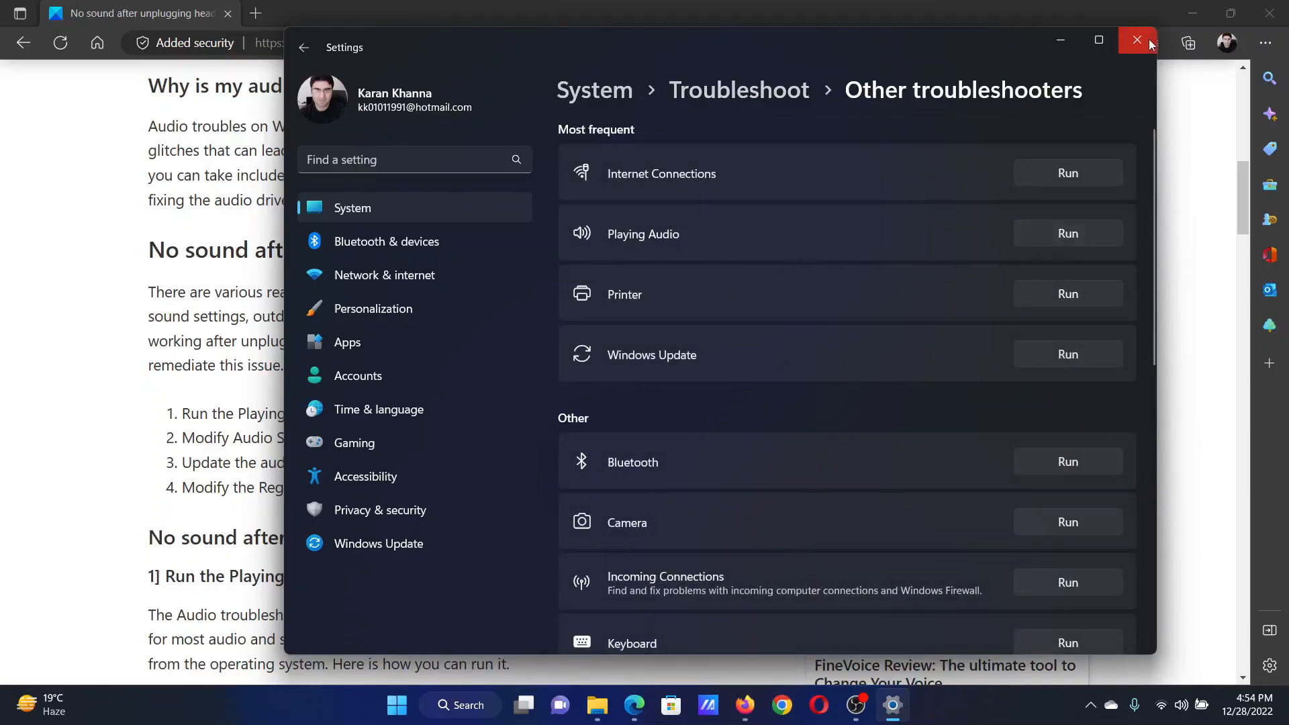
pyautogui.click(1138, 39)
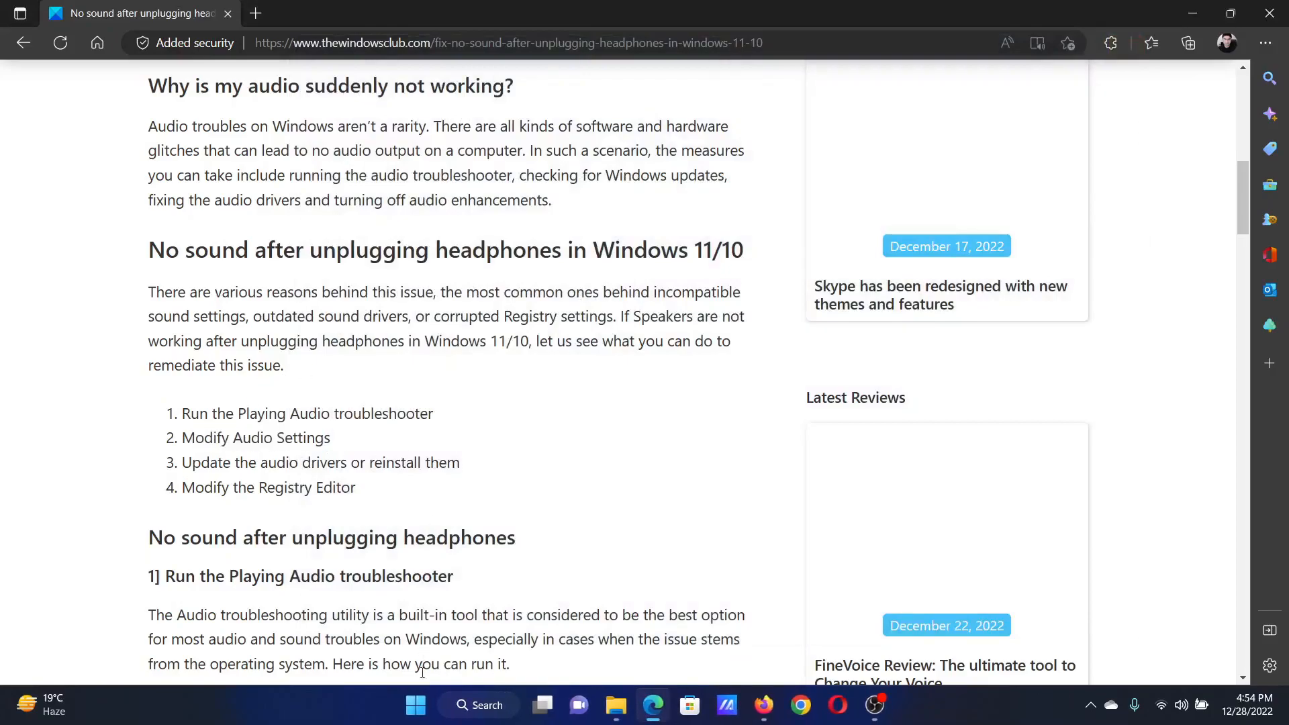
# - Open Settings from the Start context menu and go to System > Sound
pyautogui.rightClick(414, 705)
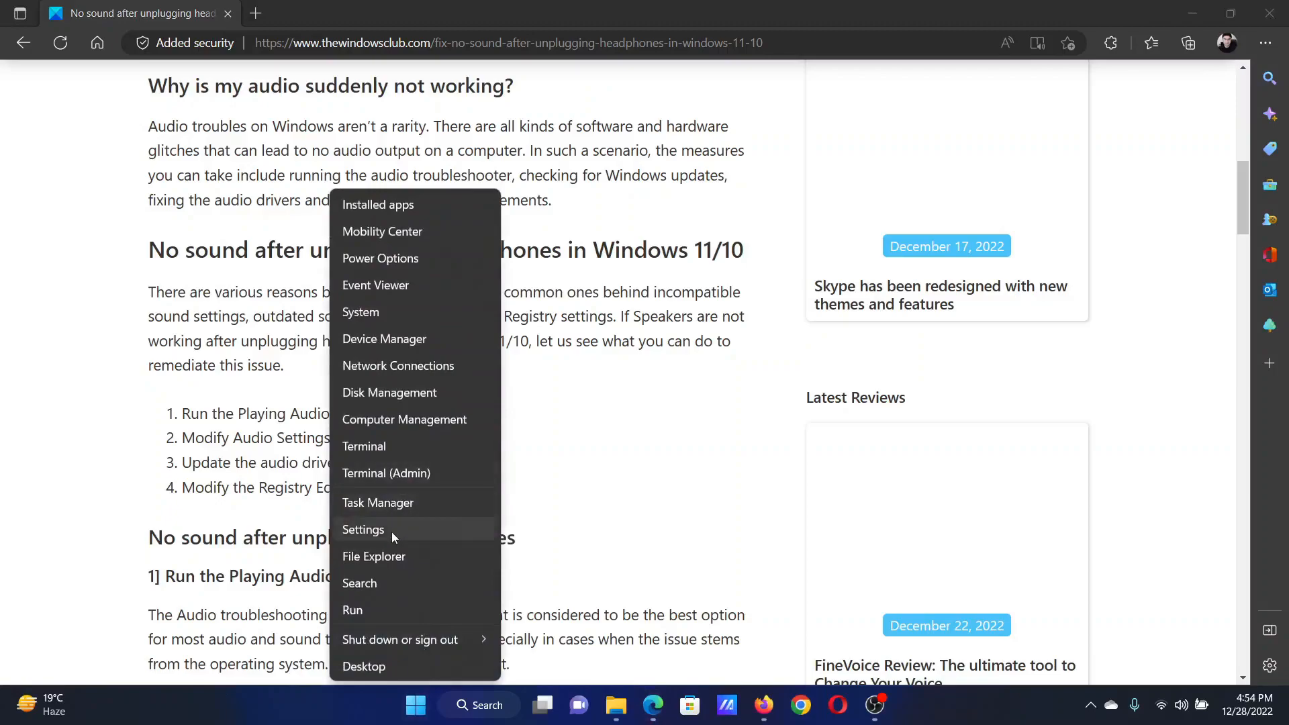
pyautogui.click(363, 530)
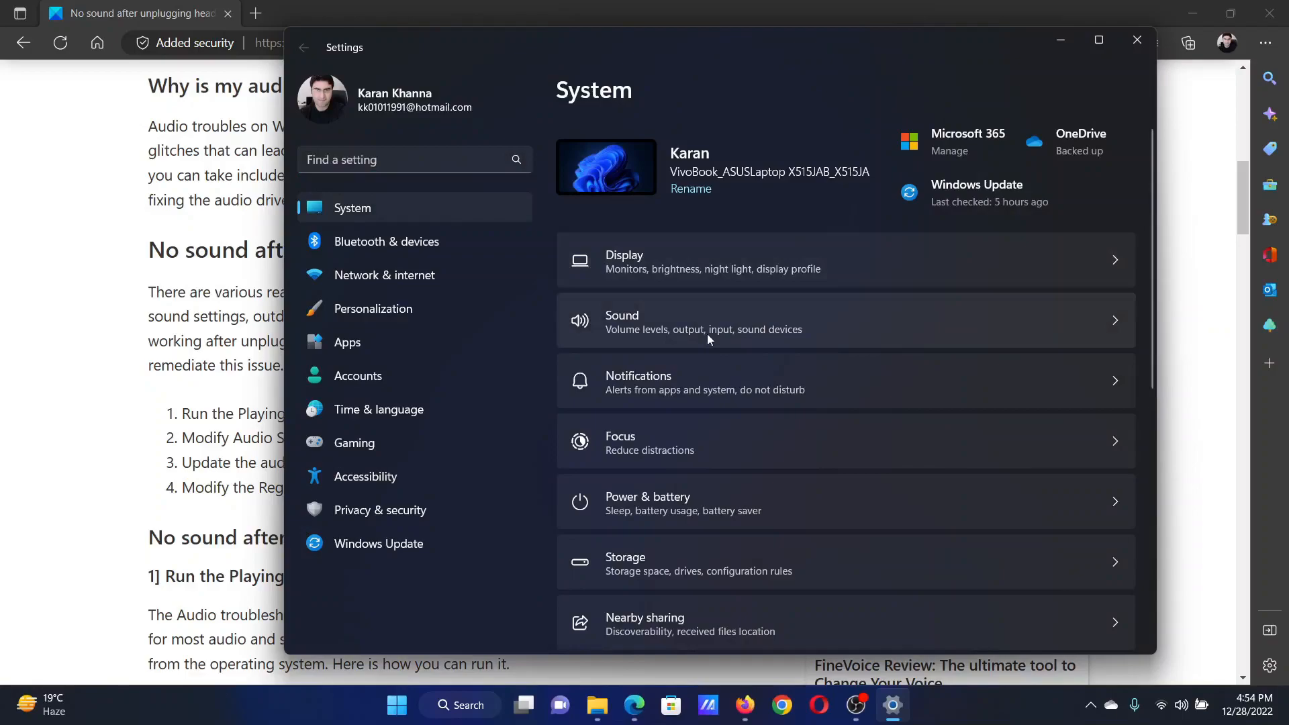
pyautogui.click(703, 321)
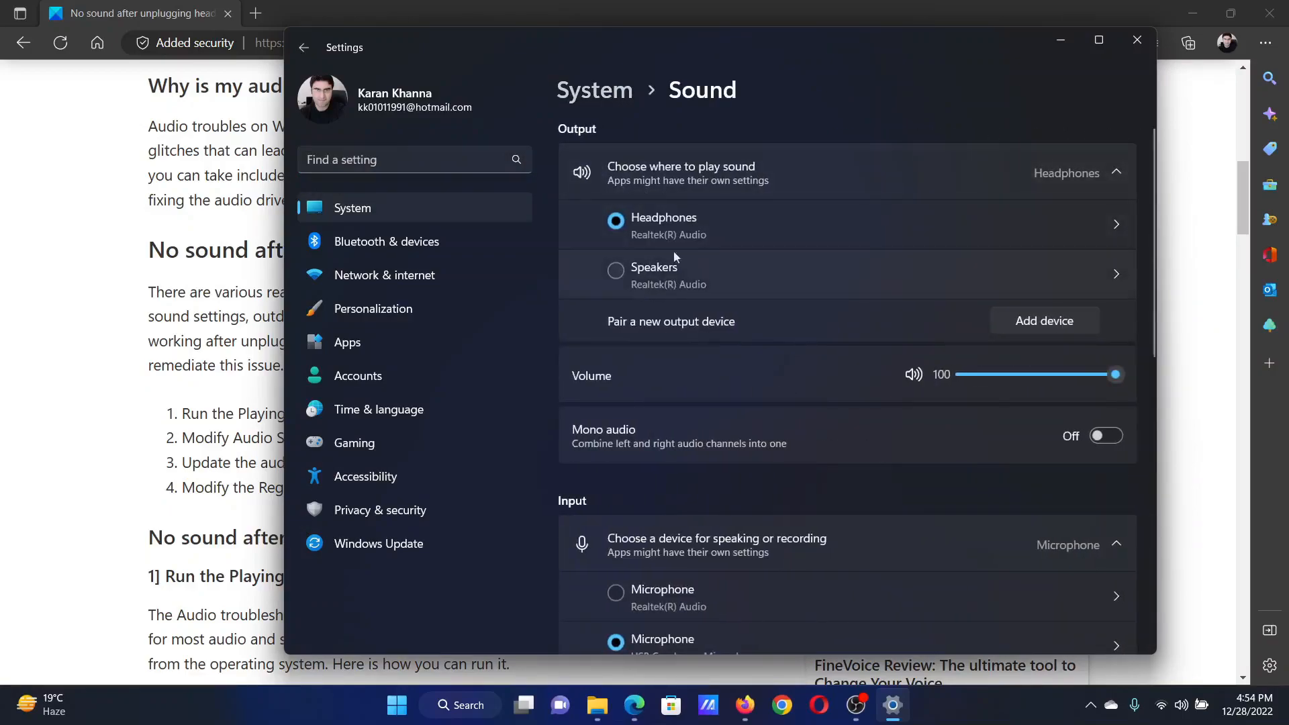
pyautogui.moveTo(636, 294)
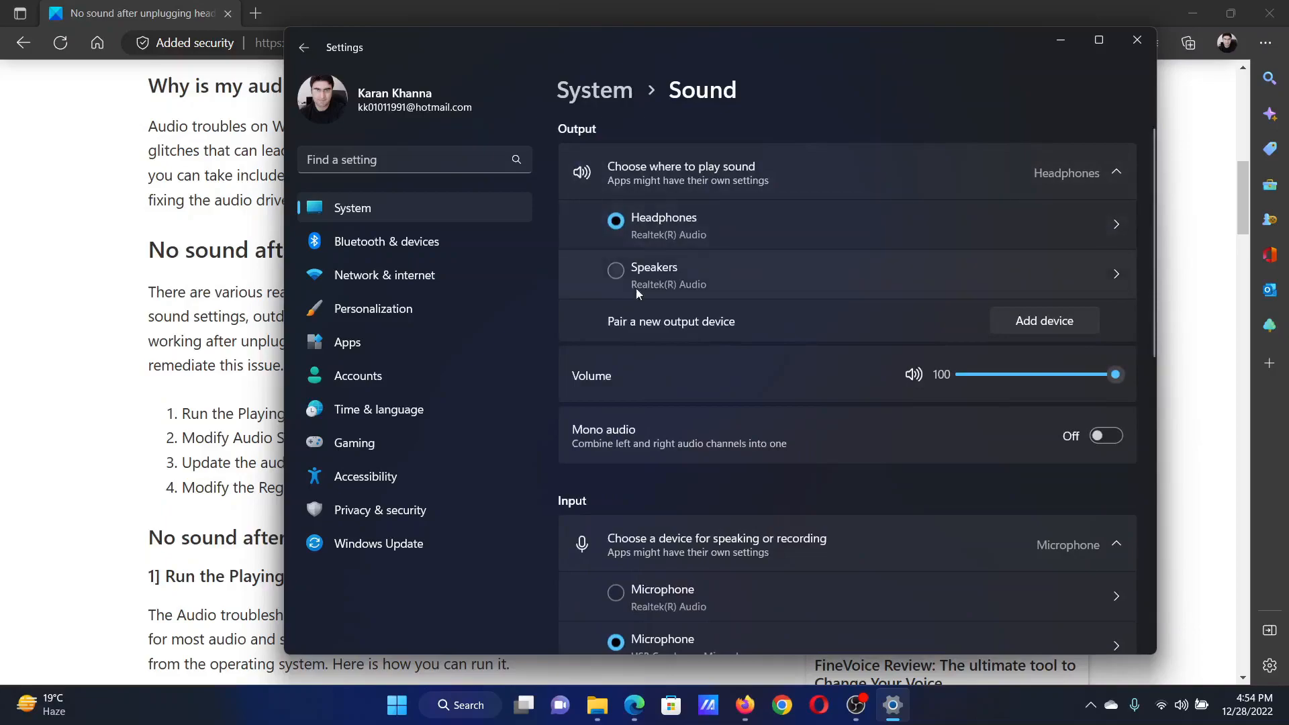
pyautogui.moveTo(662, 228)
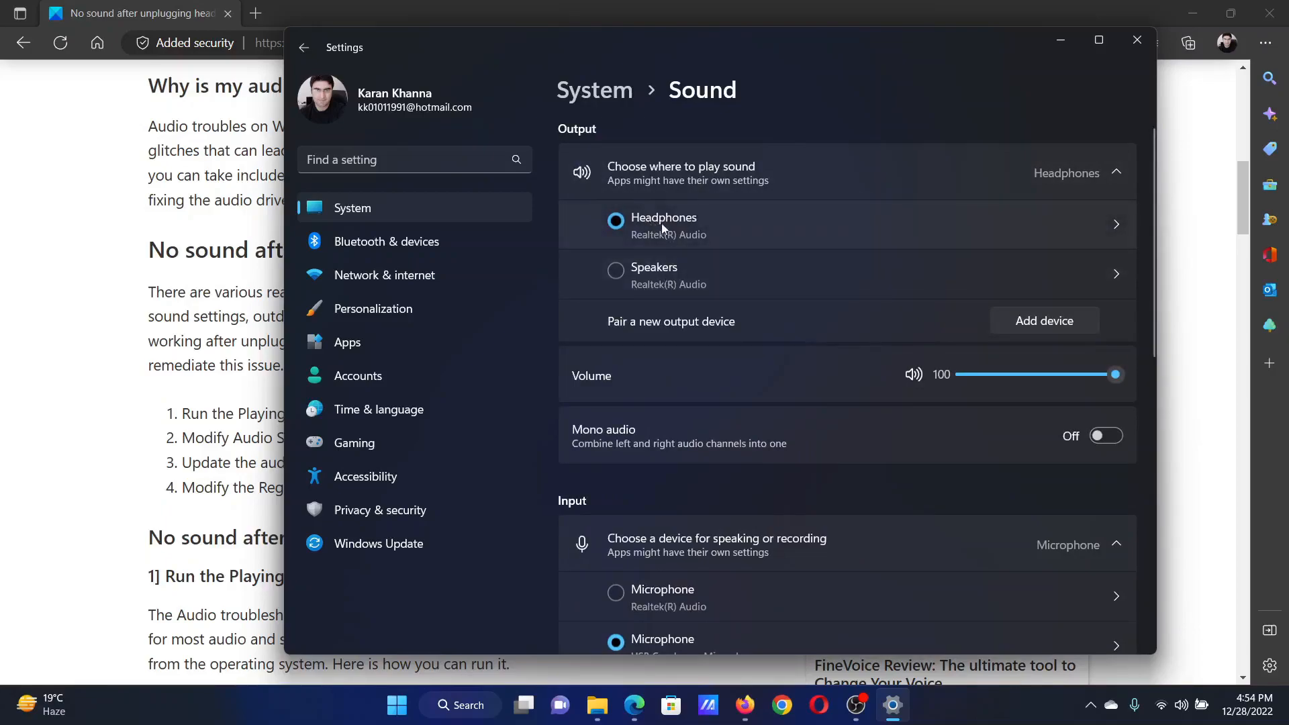
pyautogui.moveTo(682, 236)
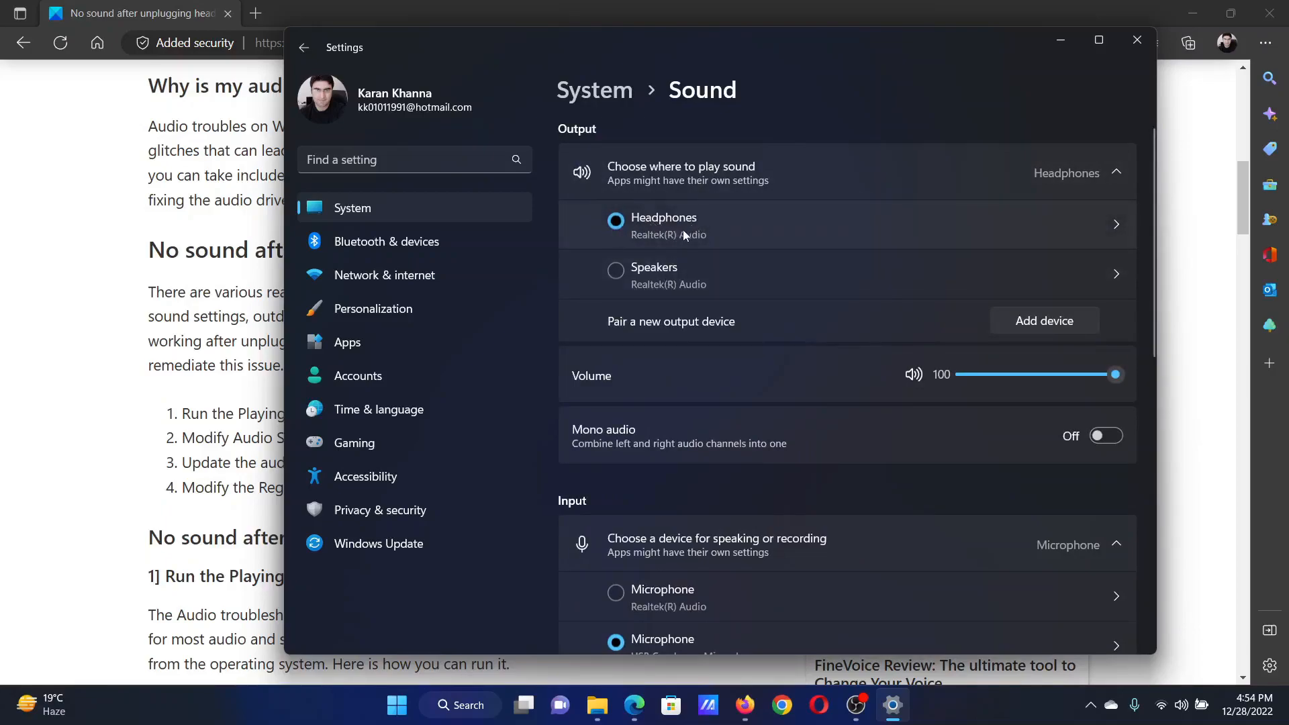
pyautogui.moveTo(649, 275)
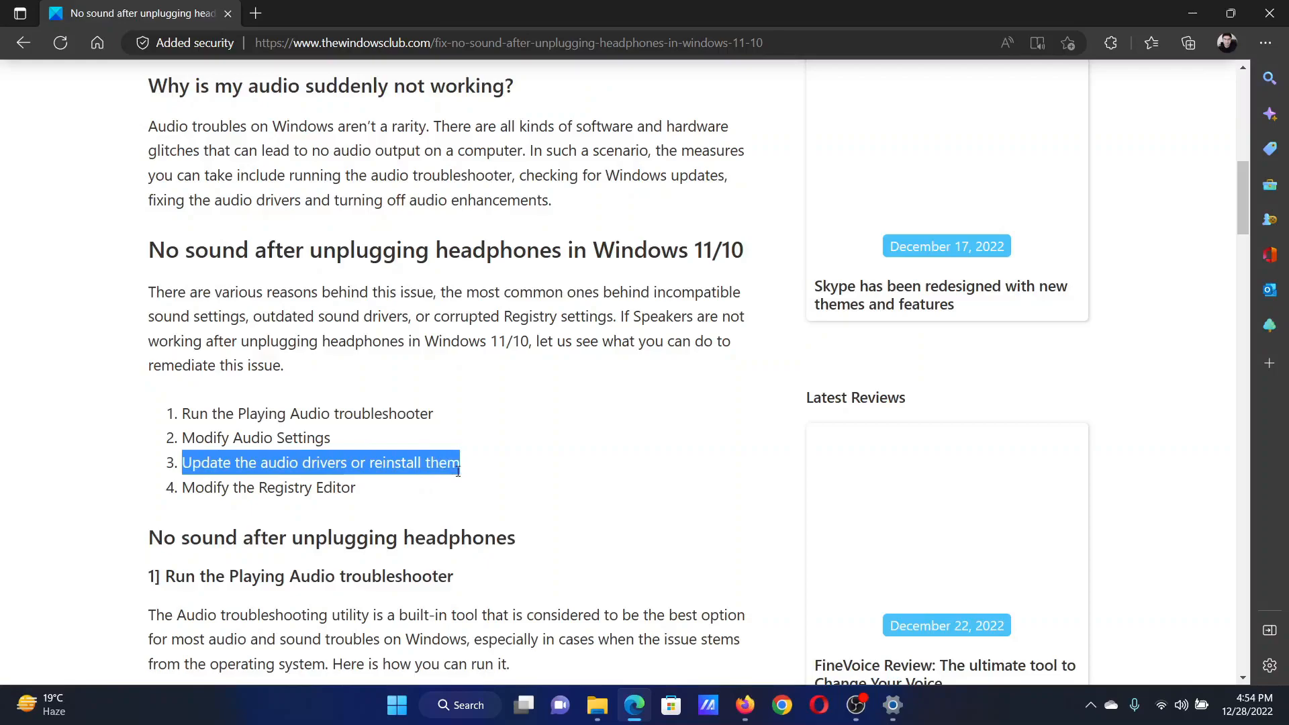
# - Check Windows Update optional updates, find none available, and close Settings
pyautogui.click(892, 705)
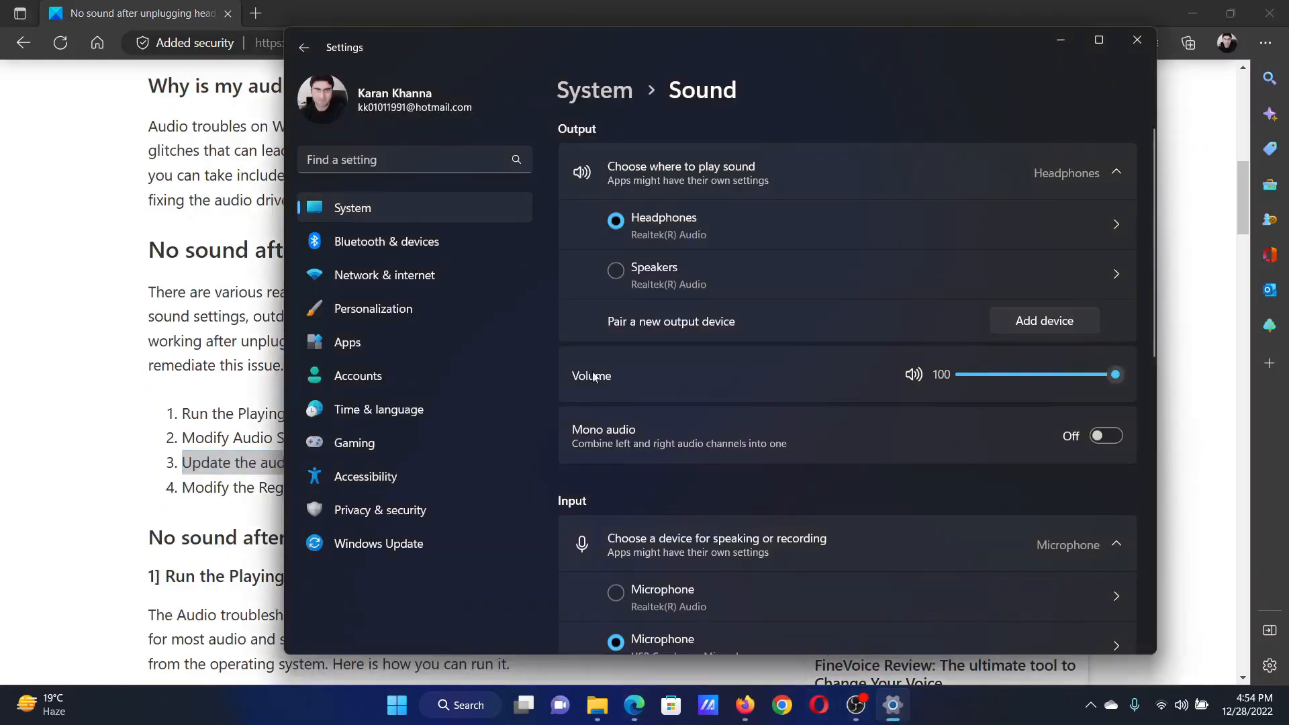
pyautogui.moveTo(380, 509)
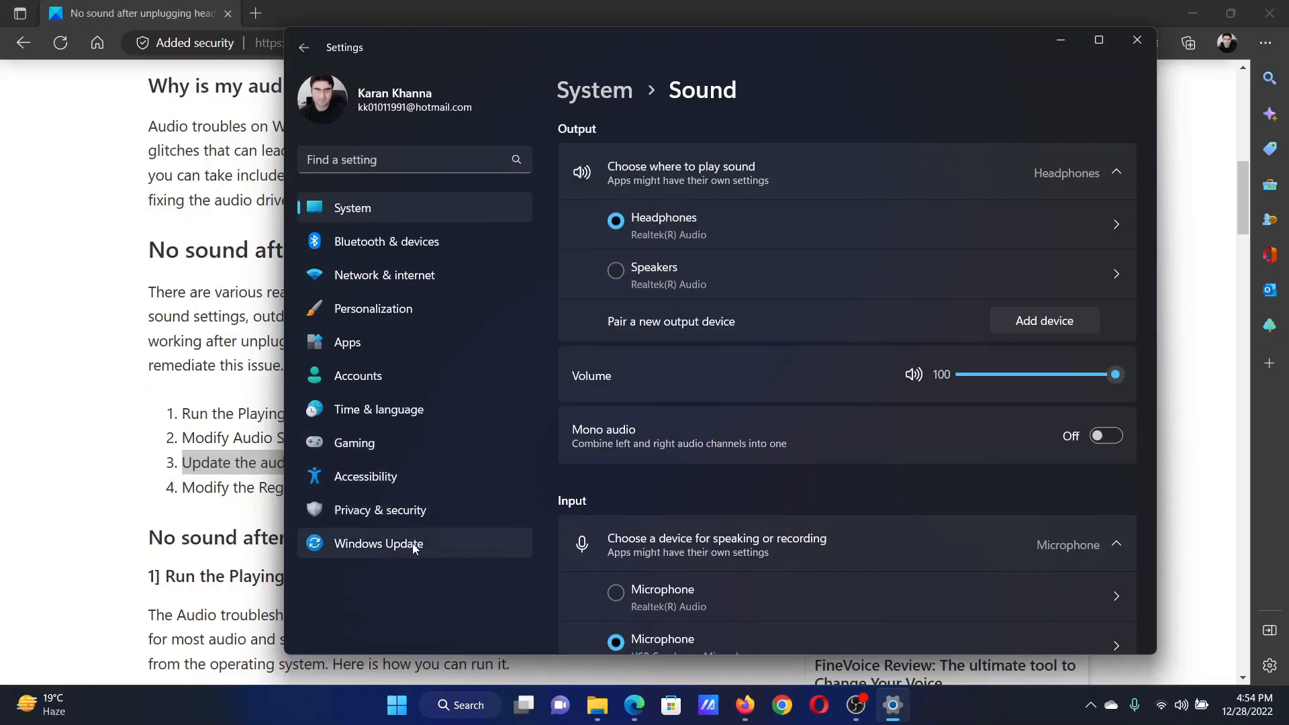
pyautogui.click(378, 543)
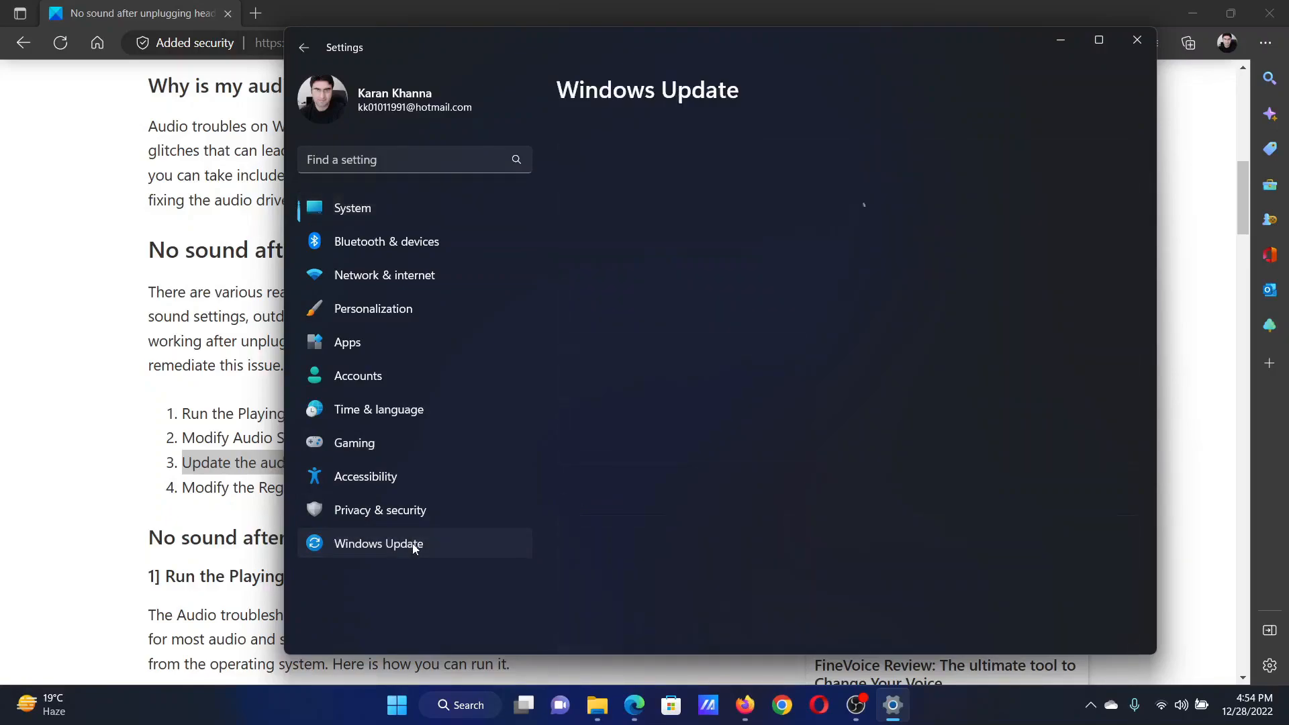
pyautogui.click(377, 543)
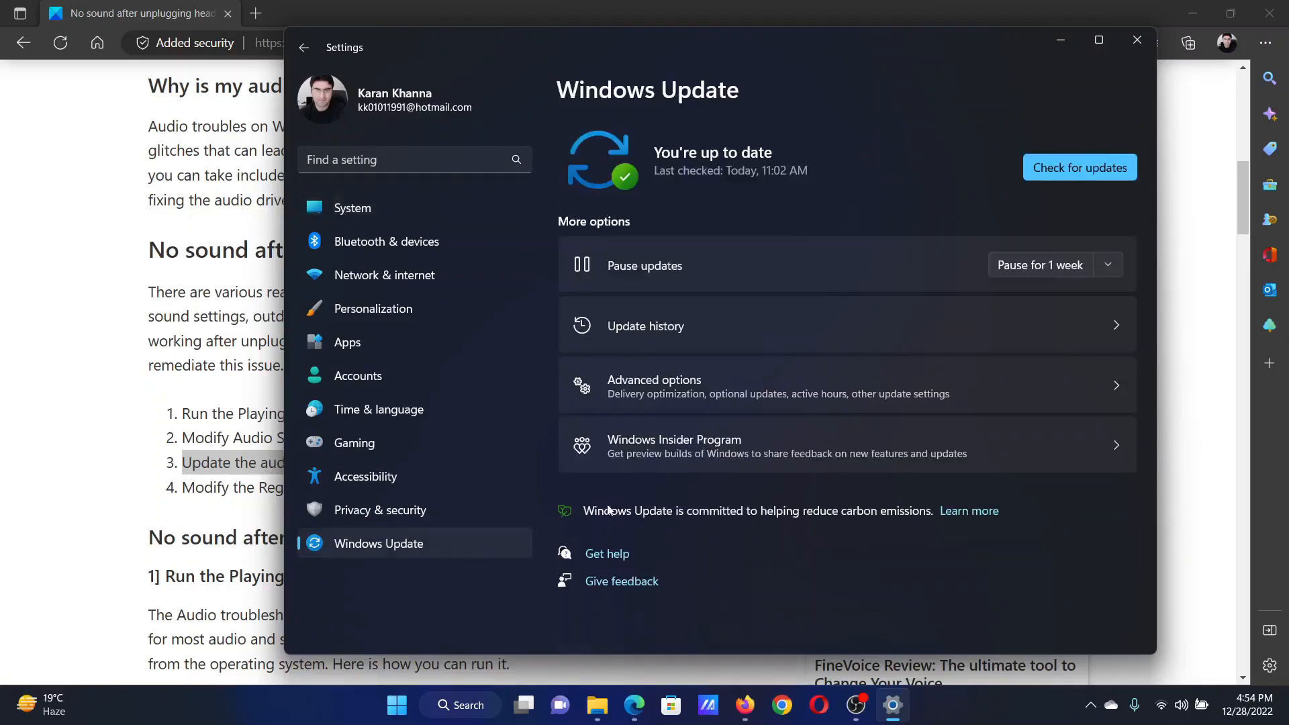
pyautogui.moveTo(1060, 156)
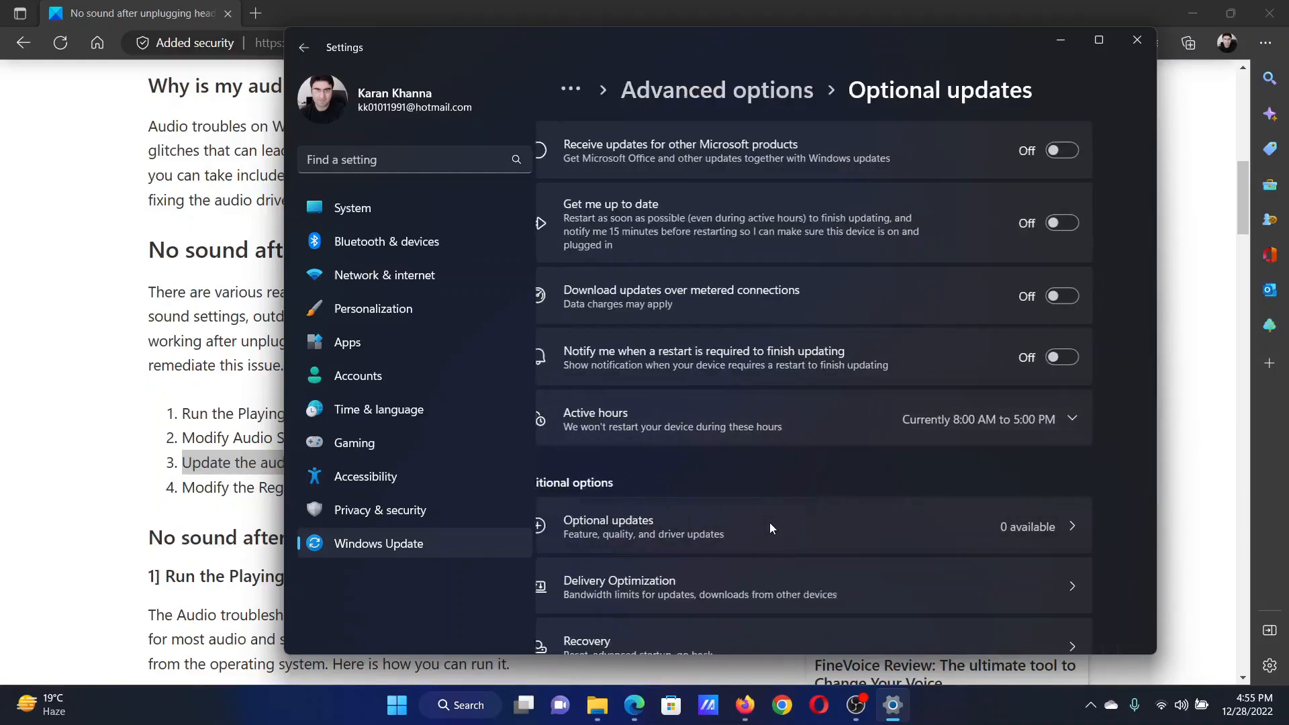
pyautogui.click(609, 520)
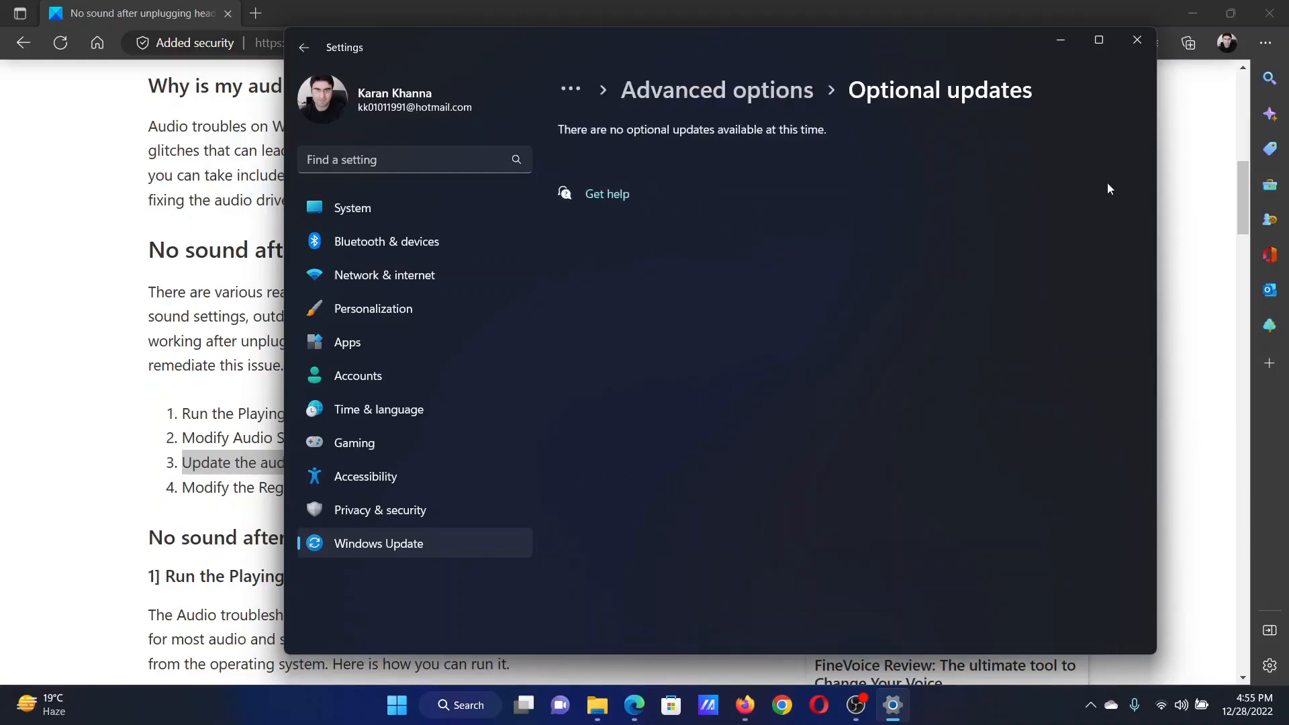
pyautogui.click(1137, 39)
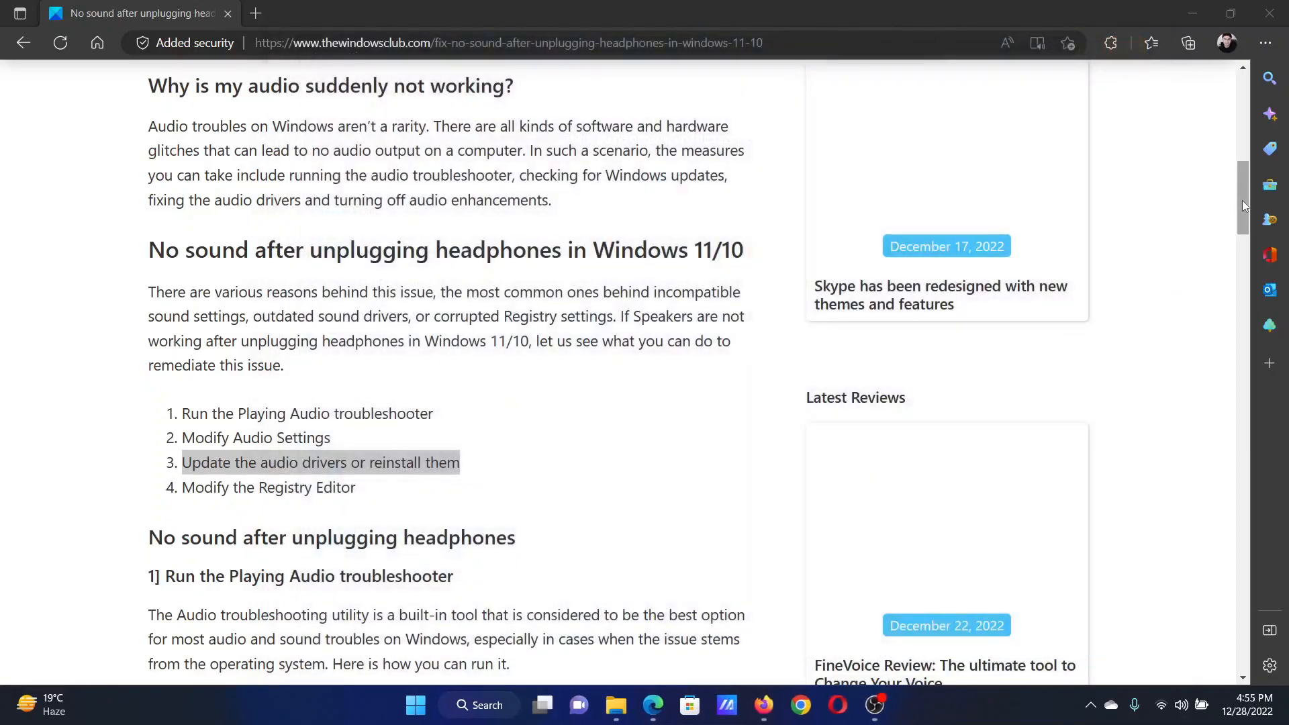
# - Scroll the article up to its title and introduction
pyautogui.scroll(3)
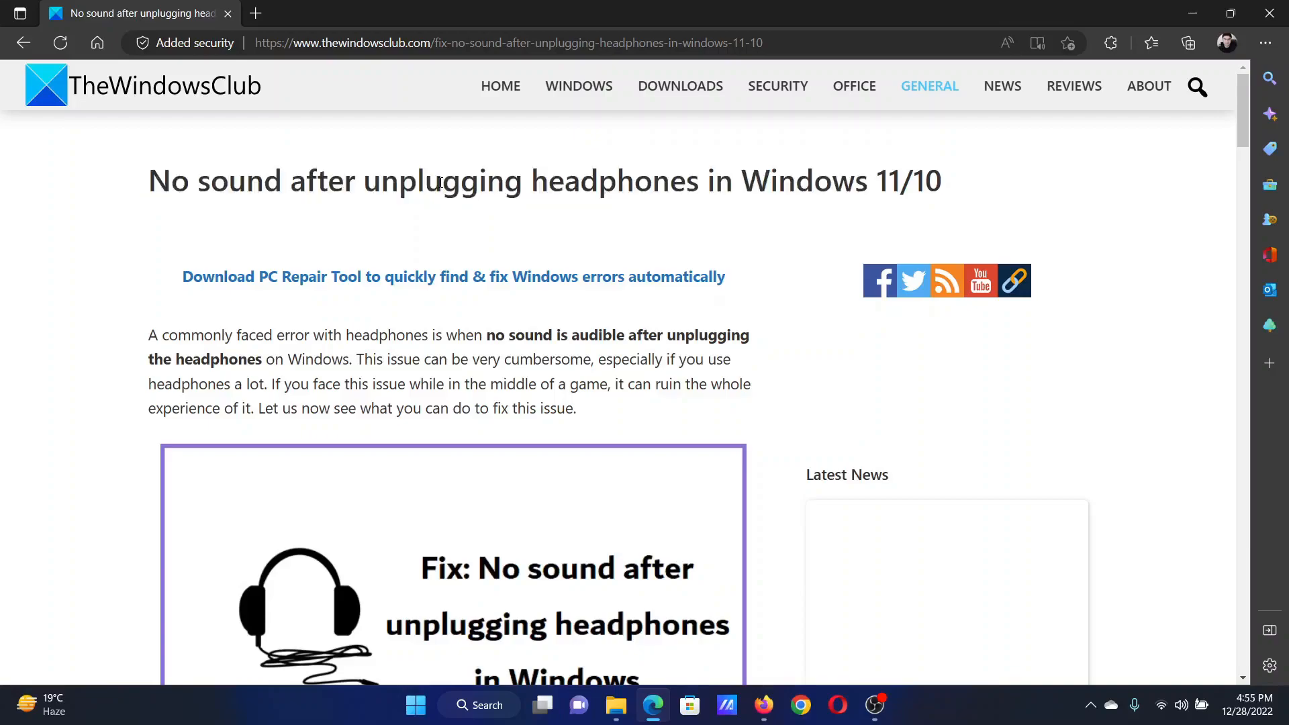
pyautogui.moveTo(843, 589)
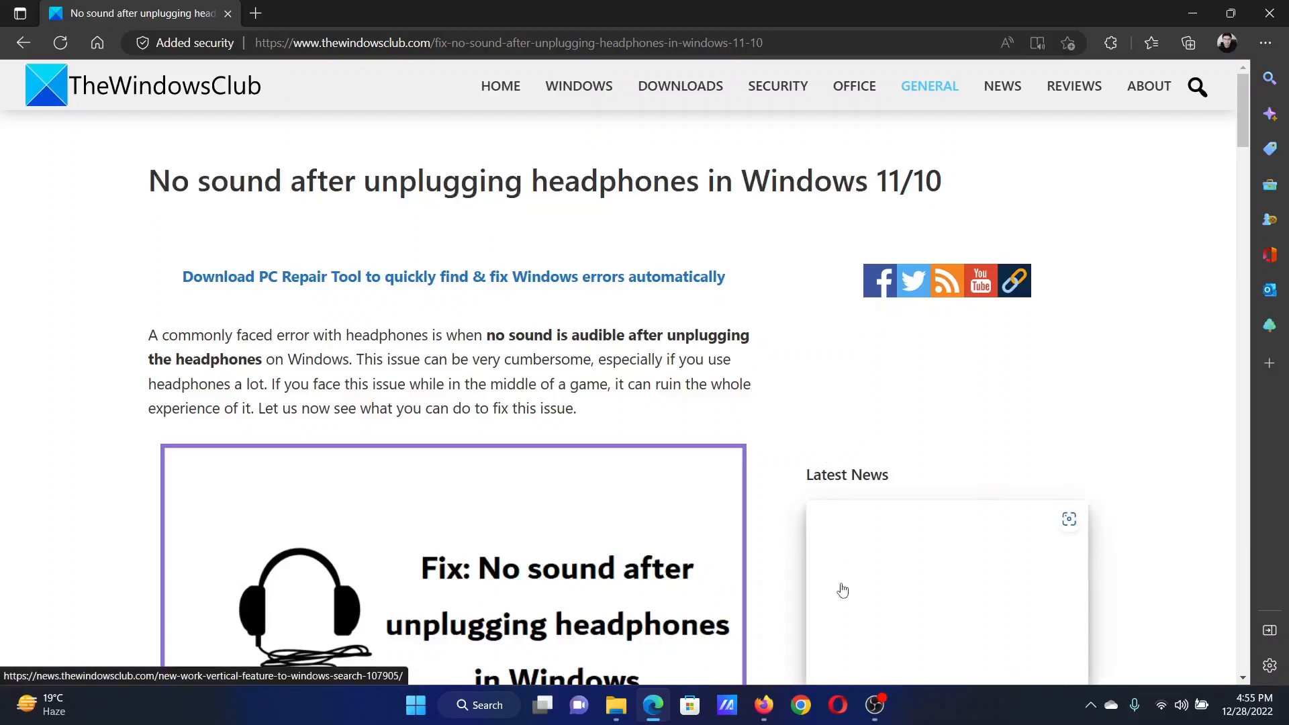